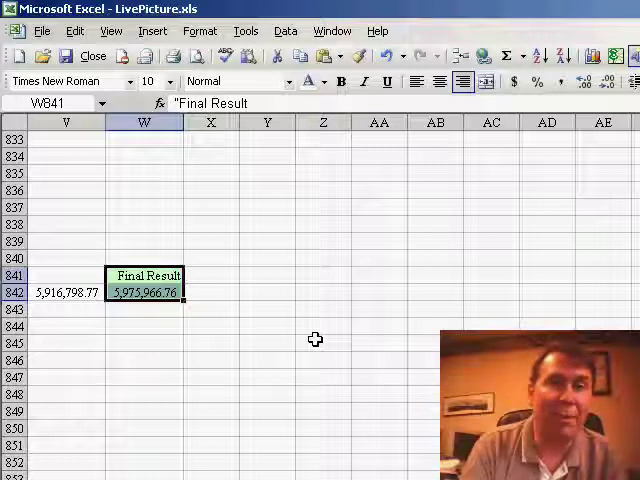
{"action": "mouse_move", "coordinate": [222, 300]}
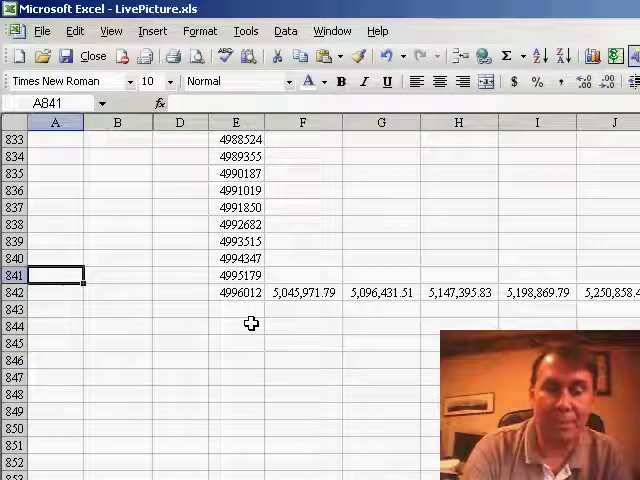
- Jump back to cell A1 at the top of the worksheet
{"action": "key", "text": "ctrl+Home"}
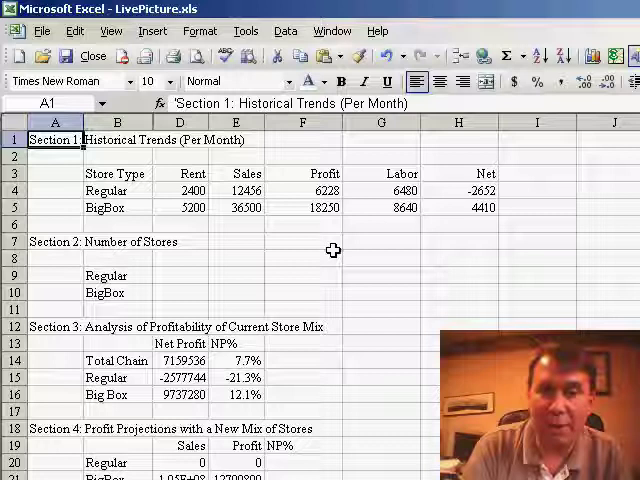
- Select cell G7 beside Section 2 and bring up the Edit menu's picture-pasting commands
{"action": "left_click", "coordinate": [380, 241]}
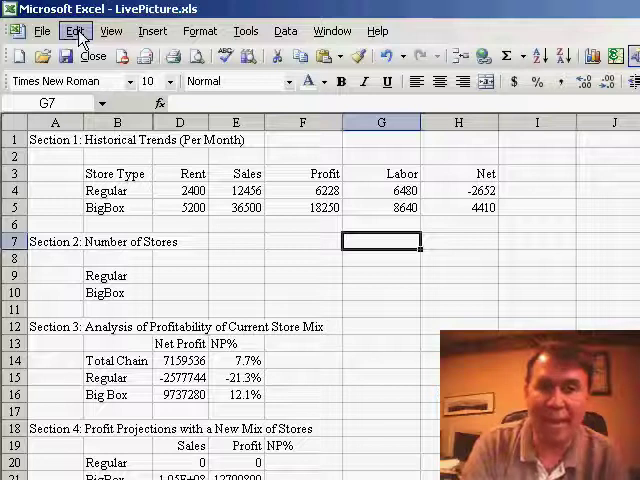
{"action": "left_click", "coordinate": [74, 31]}
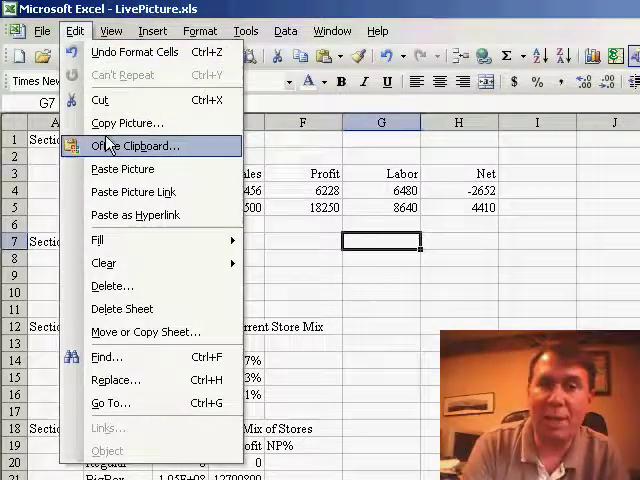
{"action": "mouse_move", "coordinate": [133, 191]}
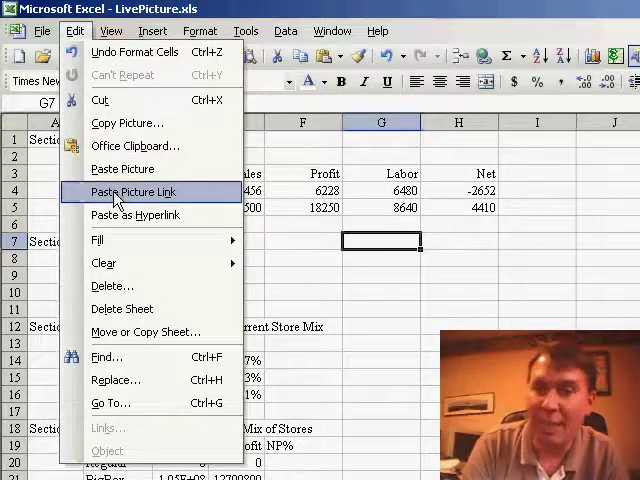
- Paste the copied Final Result cells at G7 with Paste Picture Link
{"action": "left_click", "coordinate": [133, 191]}
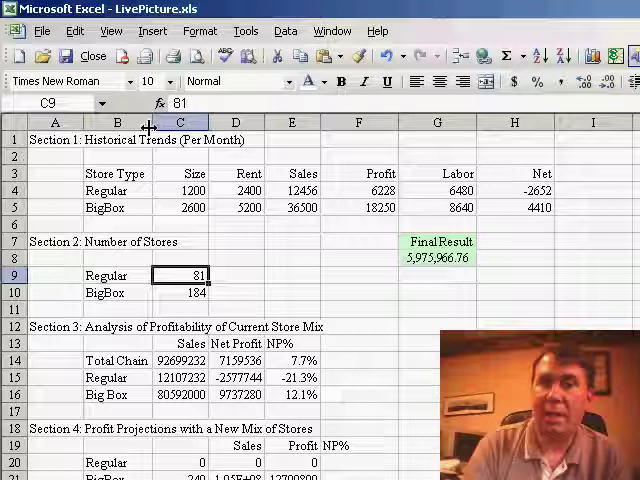
- Set Regular stores to 100 and check the linked picture's =$W$841:$W$842 source
{"action": "type", "text": "100"}
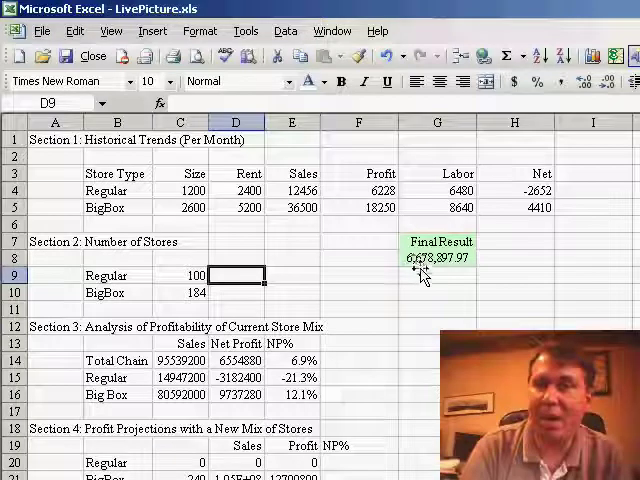
{"action": "left_click", "coordinate": [440, 249]}
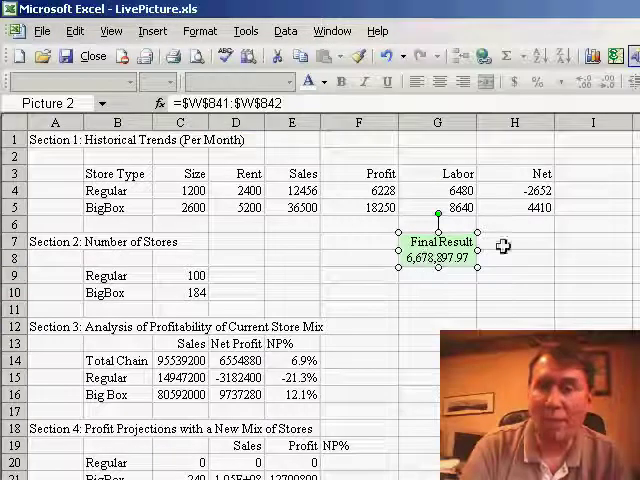